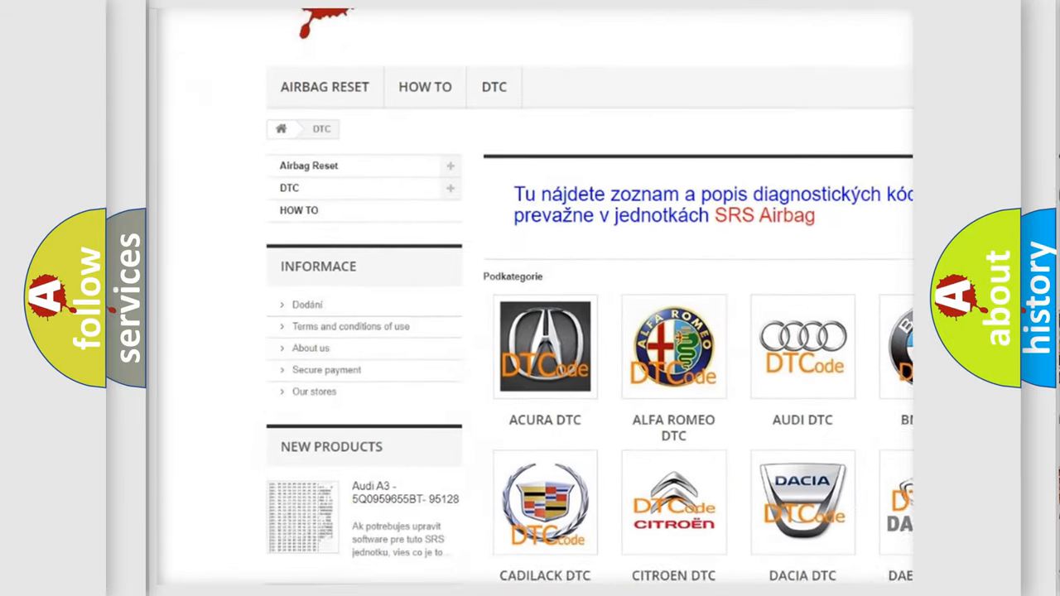
pyautogui.scroll(-3)
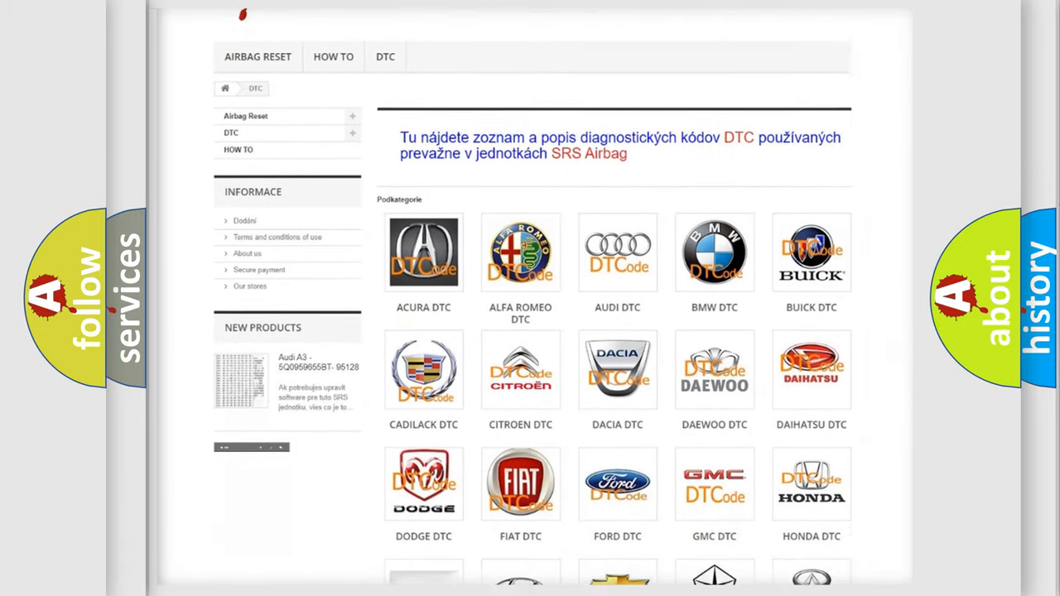
pyautogui.scroll(-3)
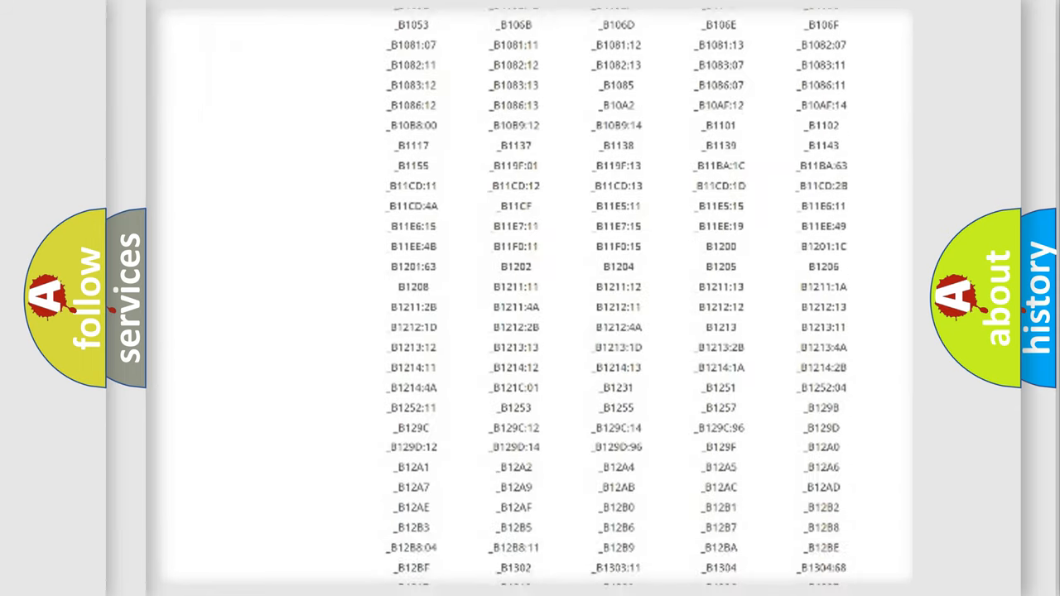
pyautogui.scroll(-3)
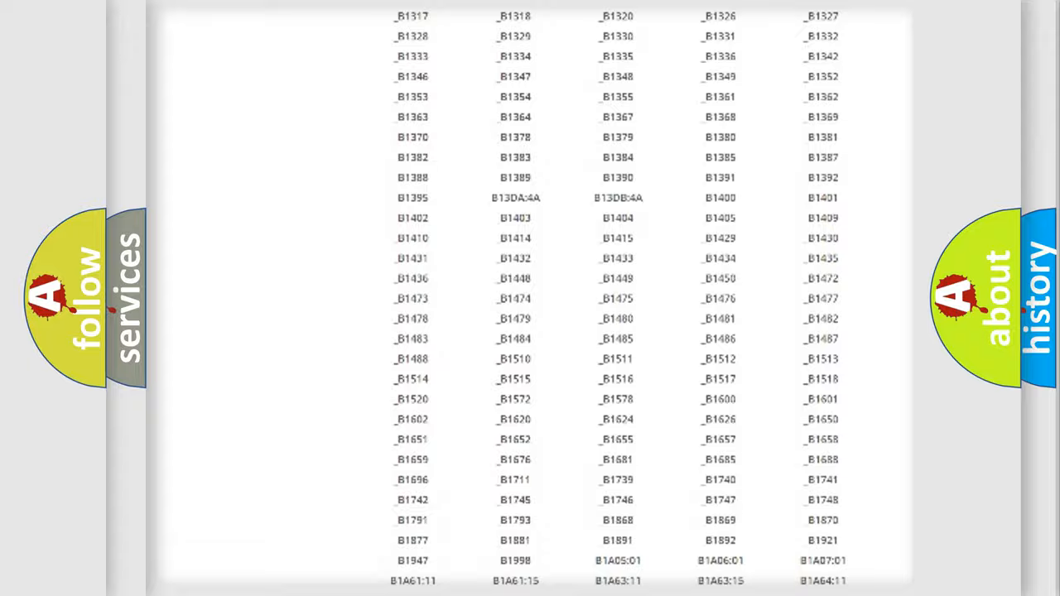
pyautogui.scroll(3)
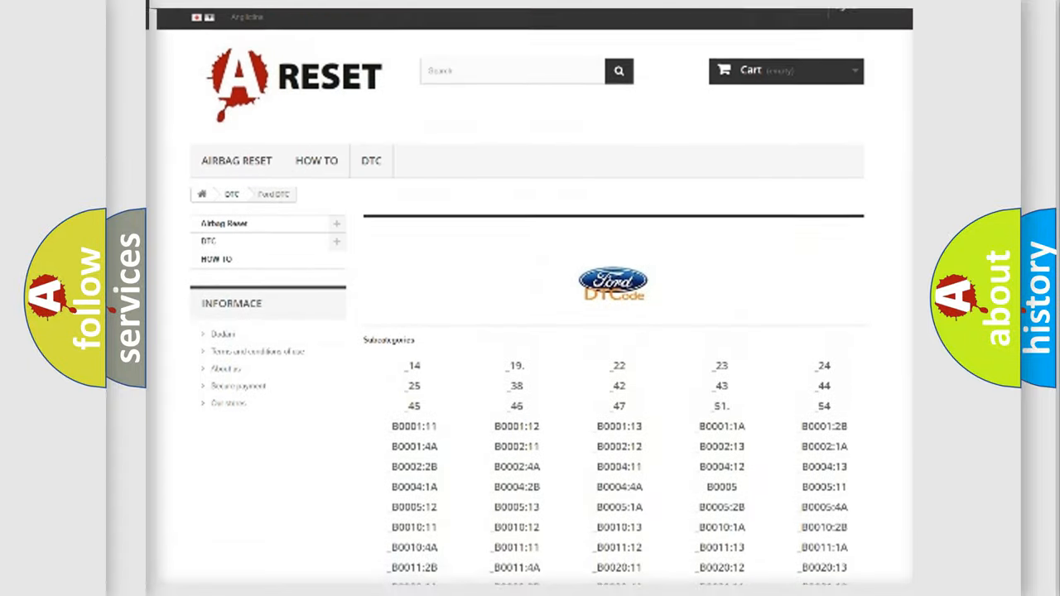